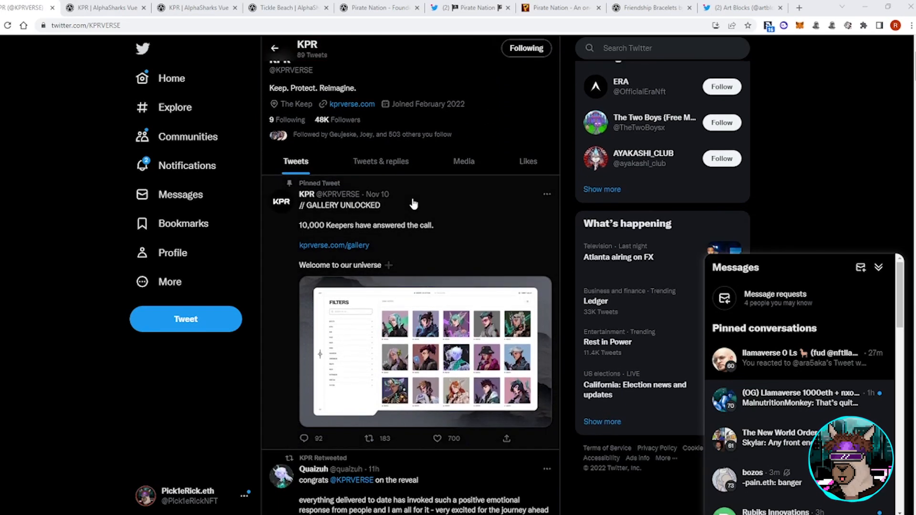
# Step: Scroll back up the KPR listings, filtered to 0–0.8 ETH and ranked by rarity
pyautogui.scroll(3)
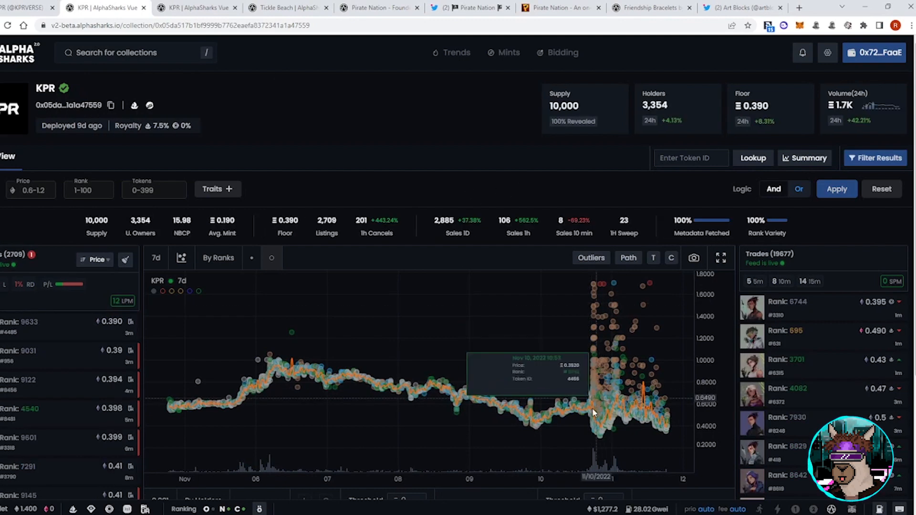
pyautogui.moveTo(556, 403)
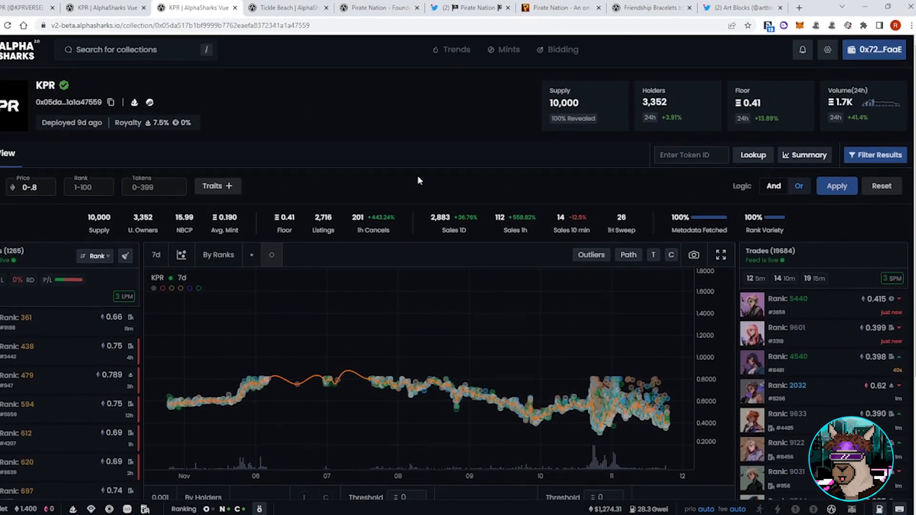
pyautogui.click(286, 8)
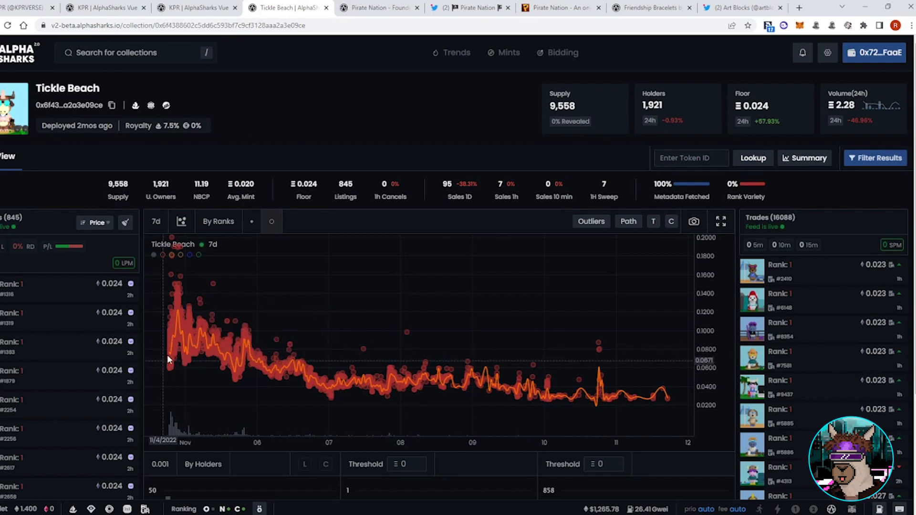
pyautogui.moveTo(174, 352)
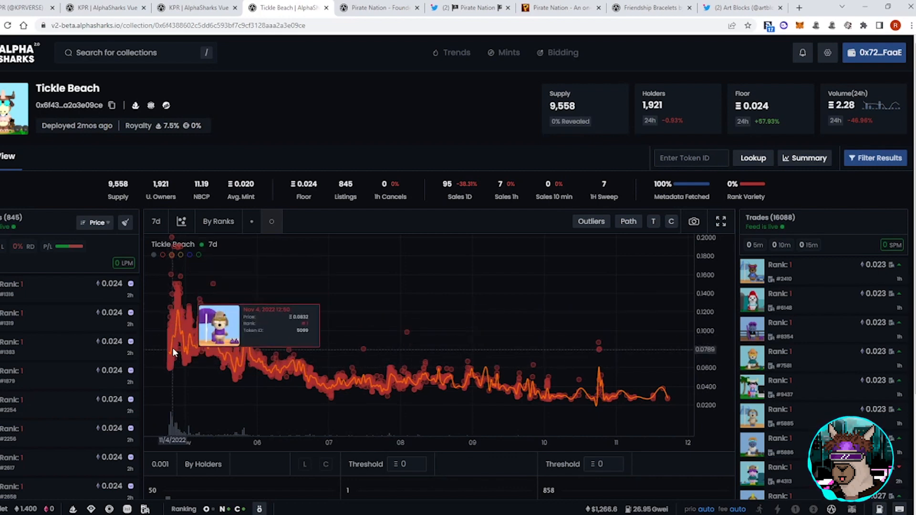
pyautogui.moveTo(178, 286)
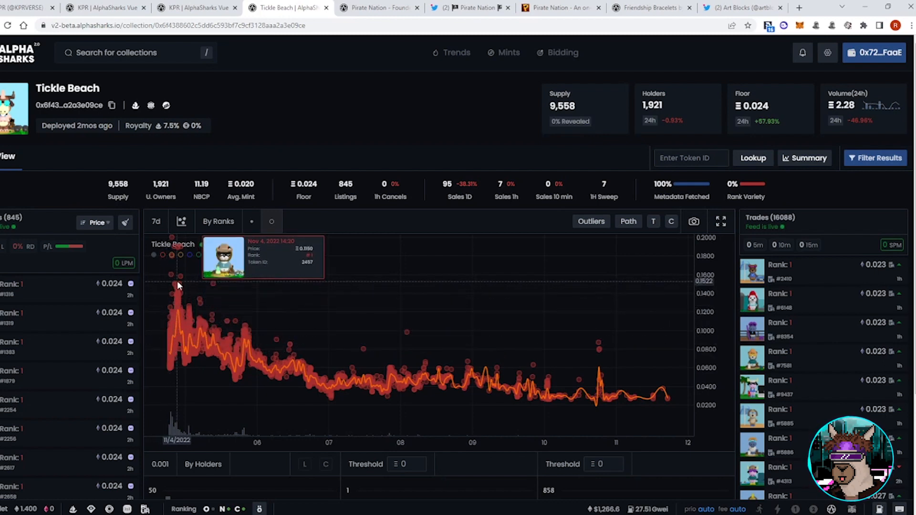
# Step: Bring up the Tickle Beach analytics tab: 7d sales chart, 0.024 floor, 1,921 holders
pyautogui.click(373, 8)
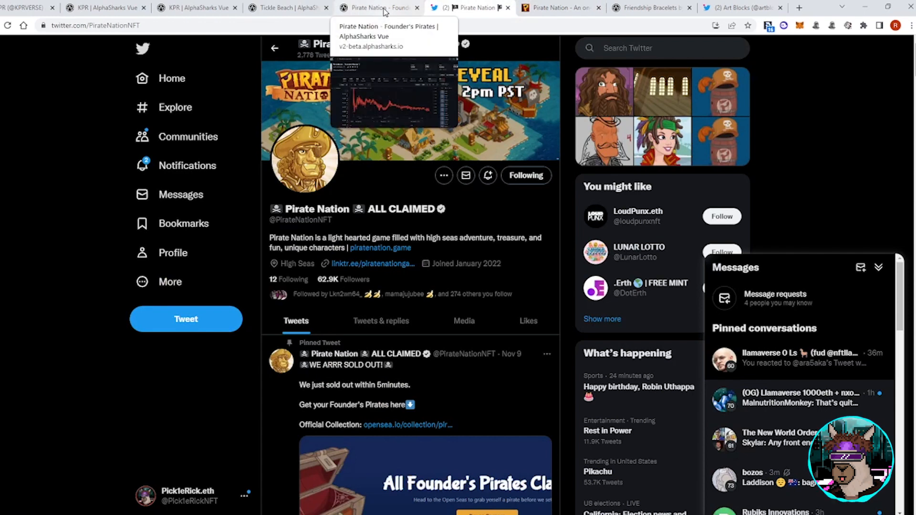
# Step: Review Founder's Pirates analytics (0.057 floor, 2,752 holders), then bring up Friendship Bracelets
pyautogui.click(377, 8)
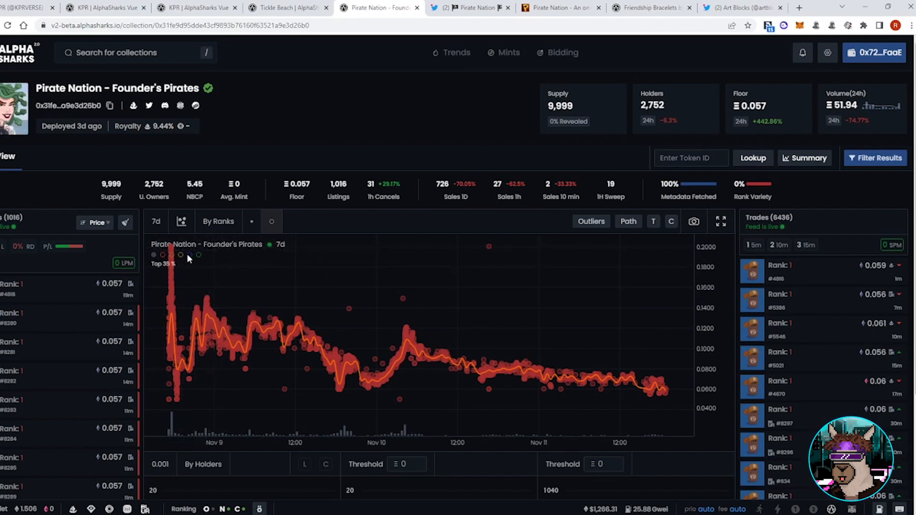
pyautogui.click(650, 8)
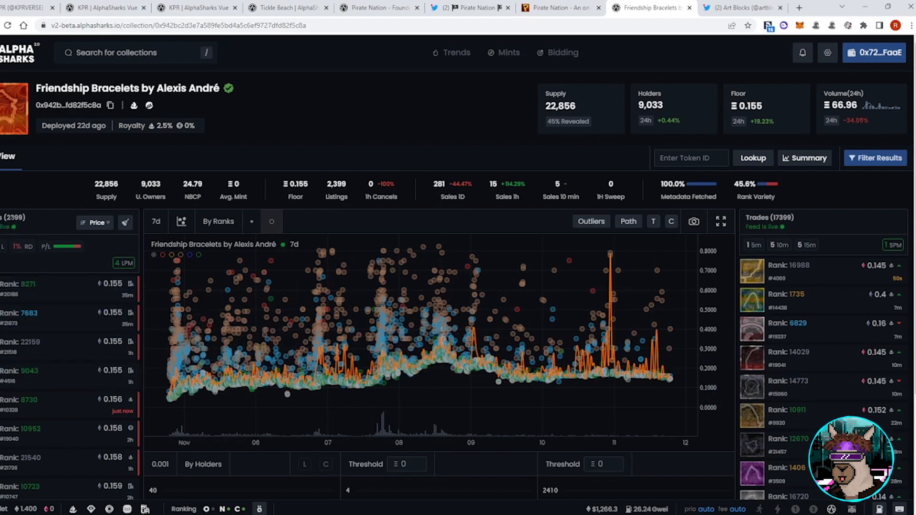